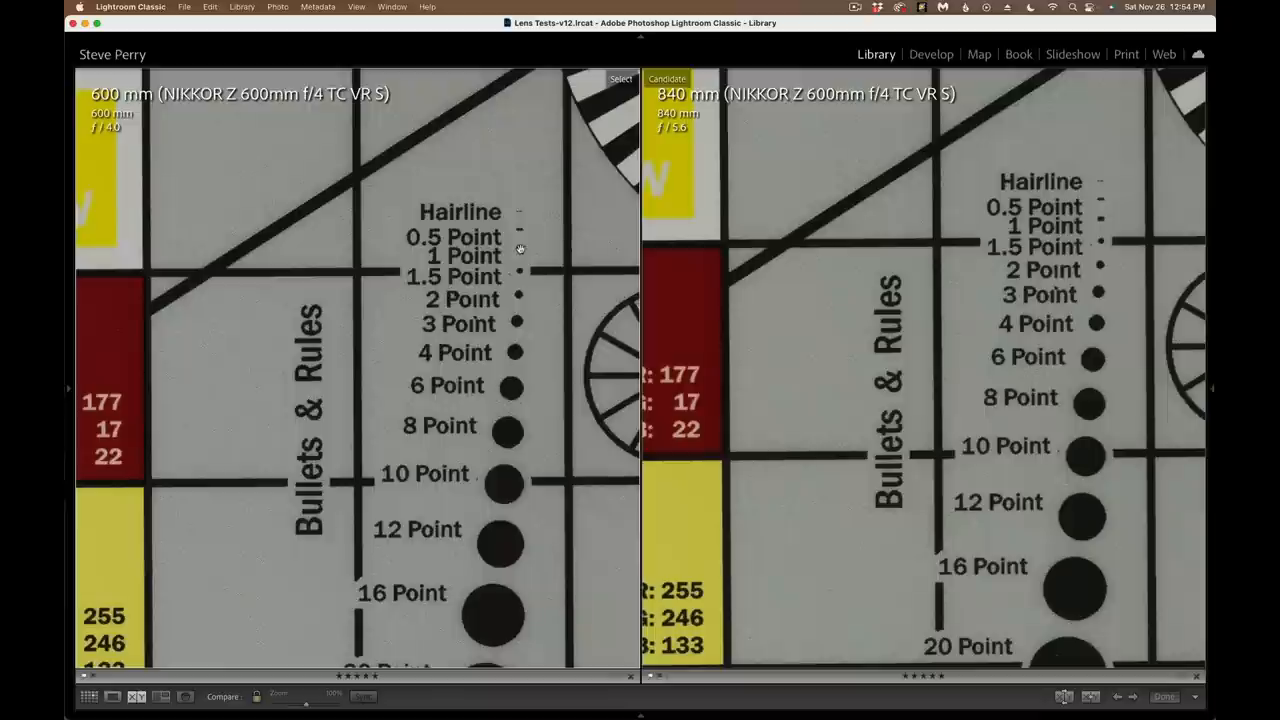
# Zoom out to Fit so both full 600 mm and 840 mm test charts are visible.
pyautogui.scroll(-3)
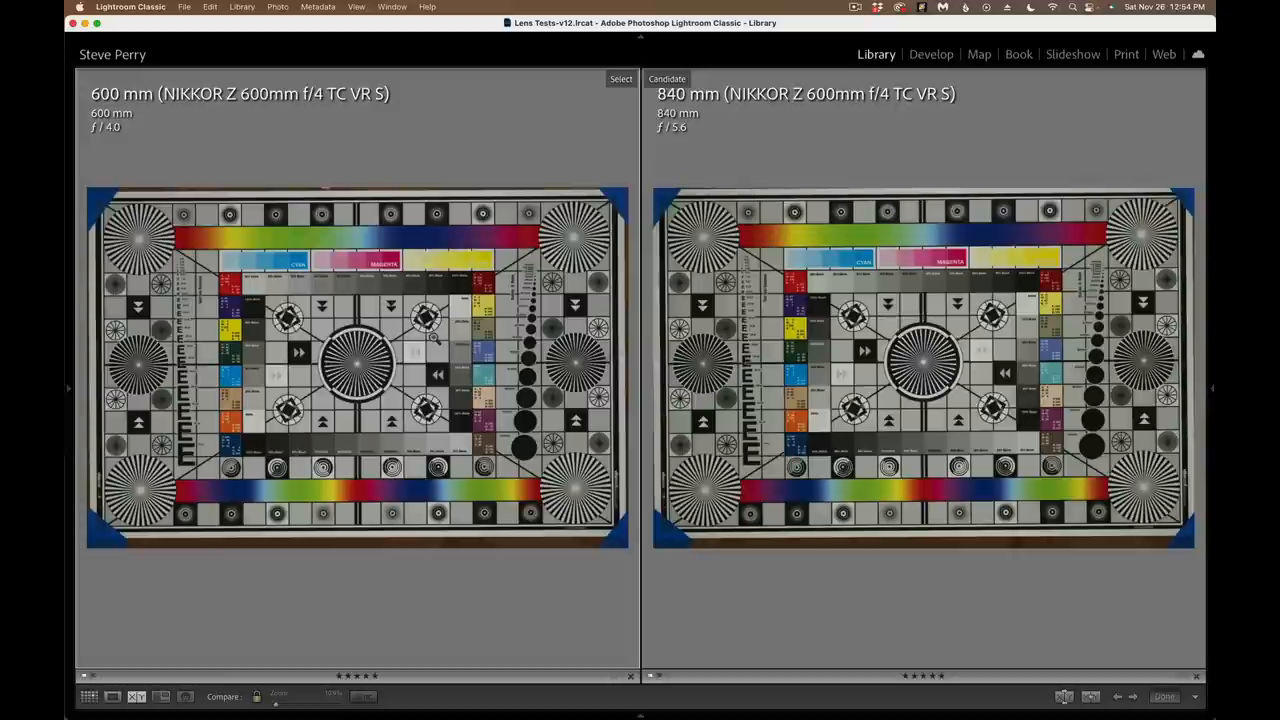
pyautogui.moveTo(600, 283)
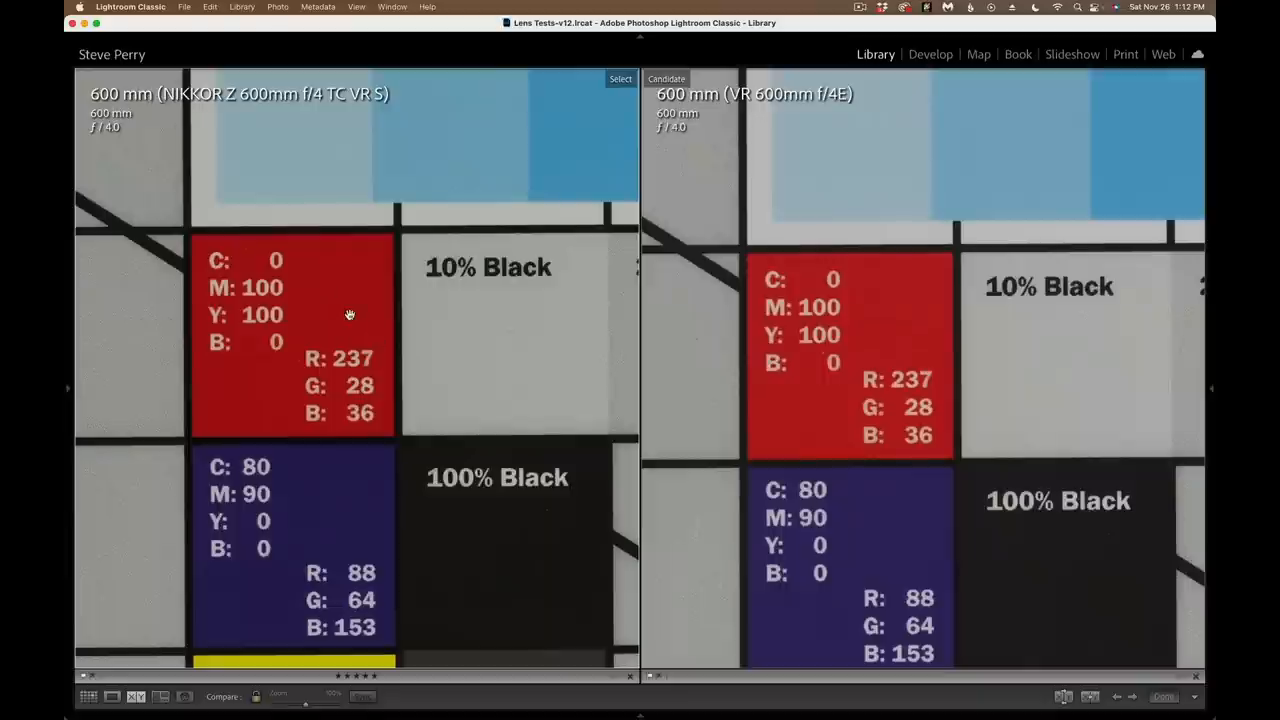
pyautogui.moveTo(509, 317)
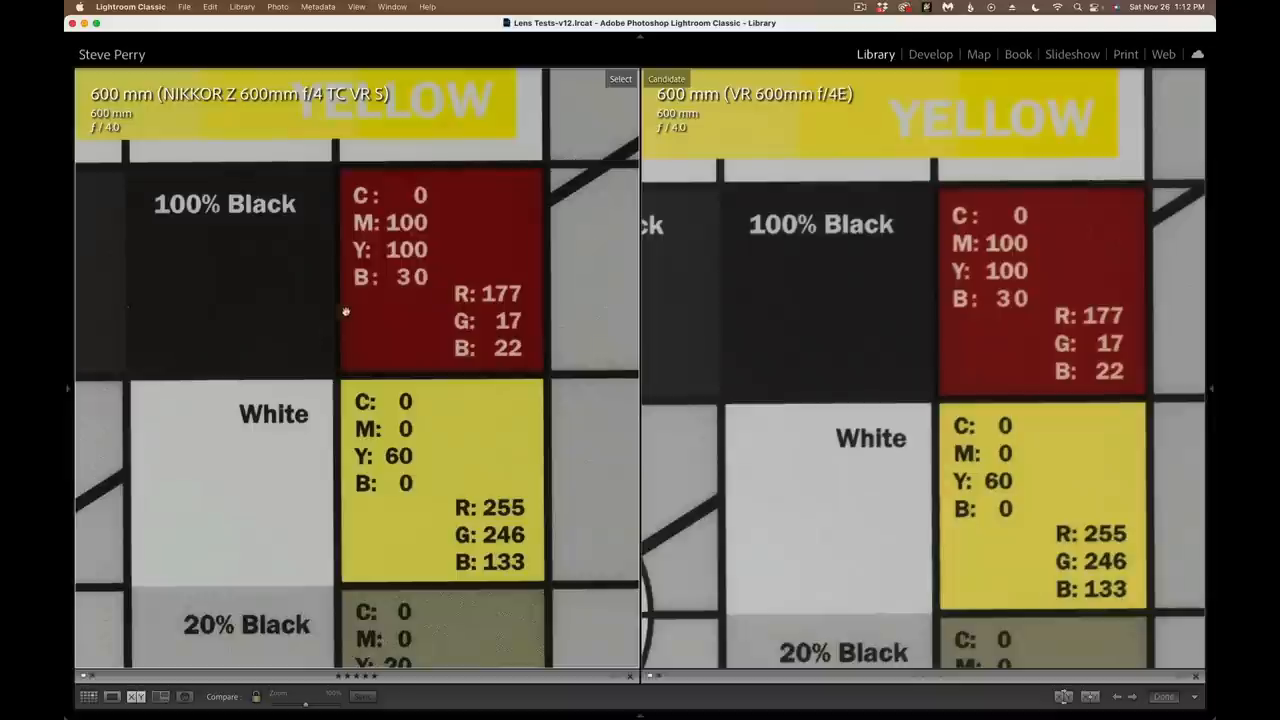
pyautogui.moveTo(983, 337)
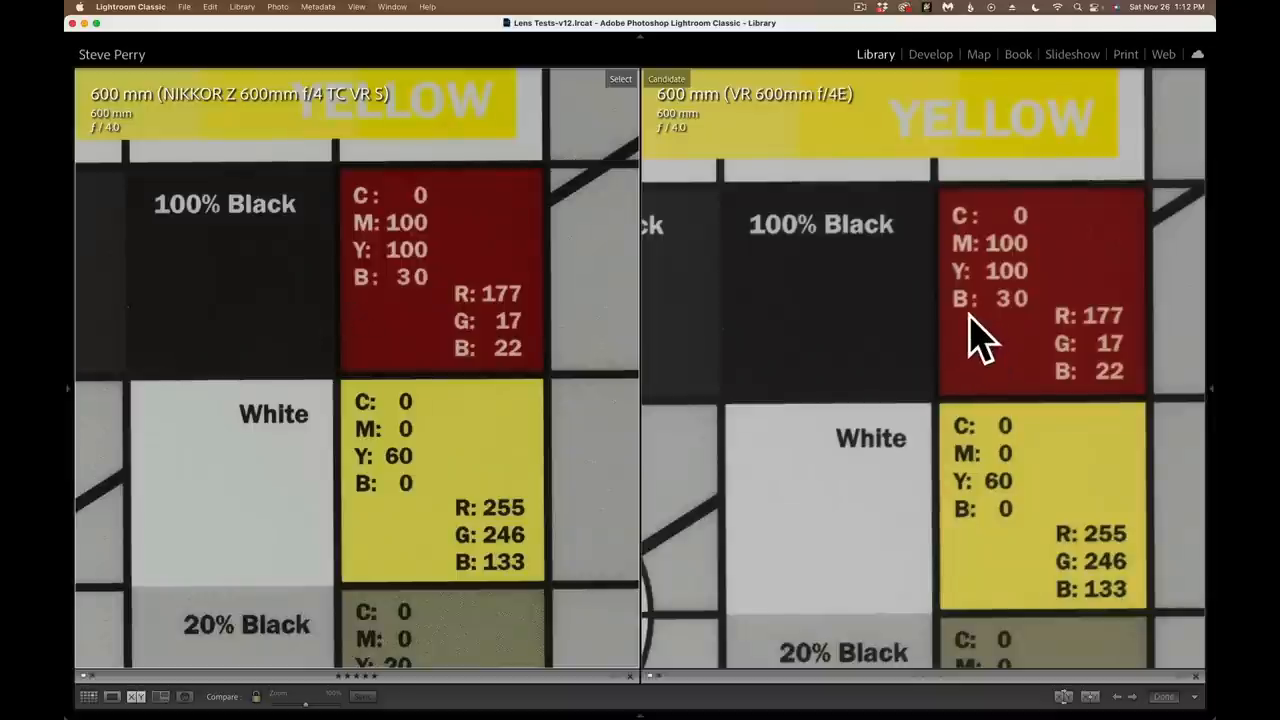
pyautogui.moveTo(585, 278)
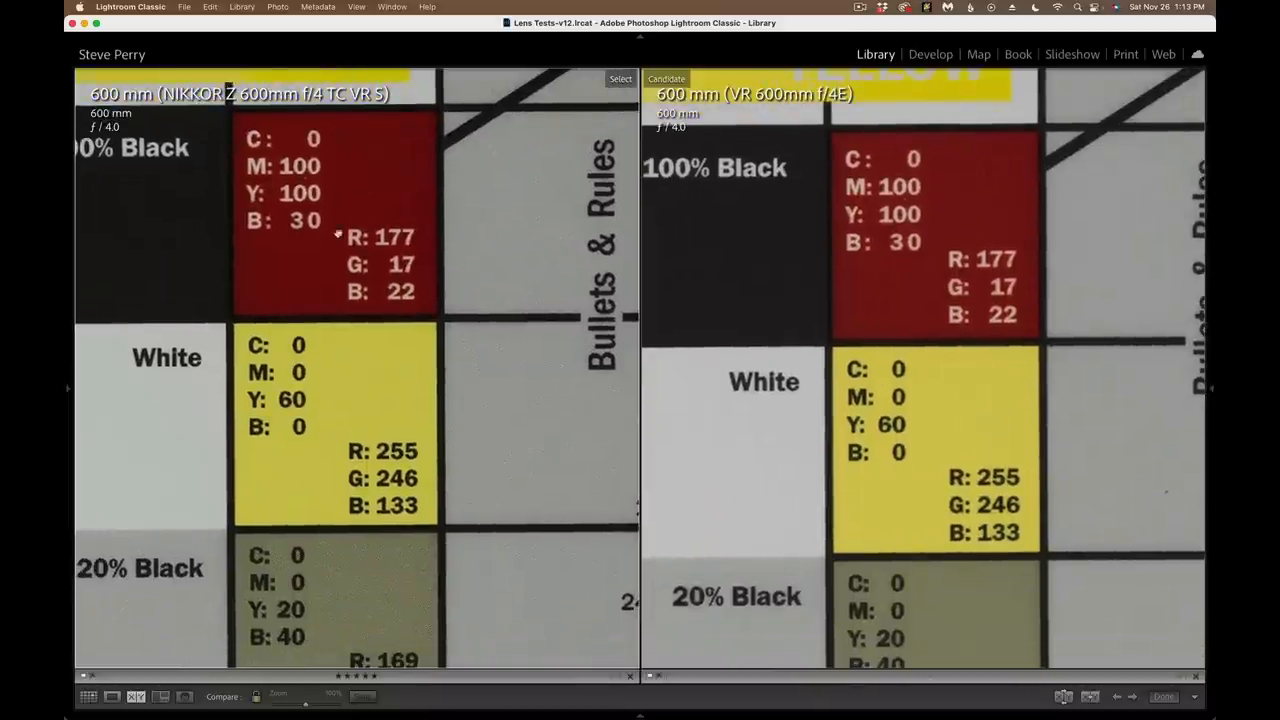
# Pan both linked 600 mm shots across the dark red, yellow, white and black patches.
pyautogui.scroll(-3)
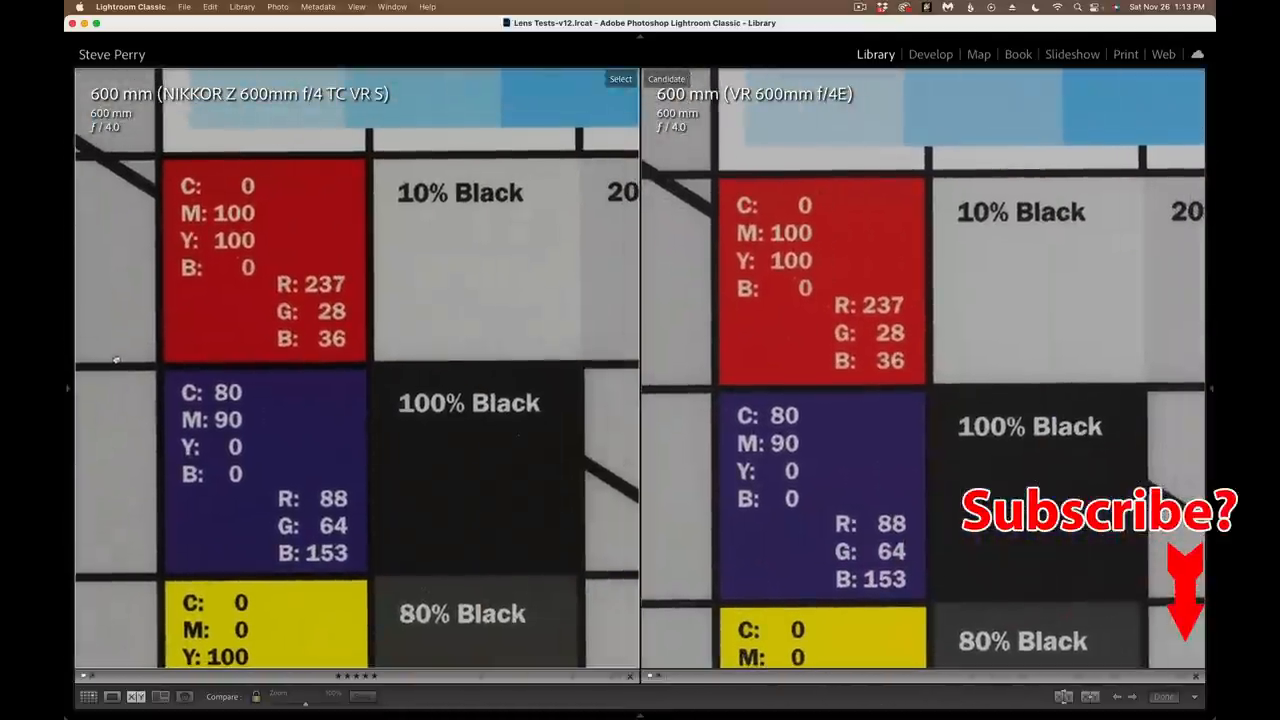
pyautogui.moveTo(238, 360)
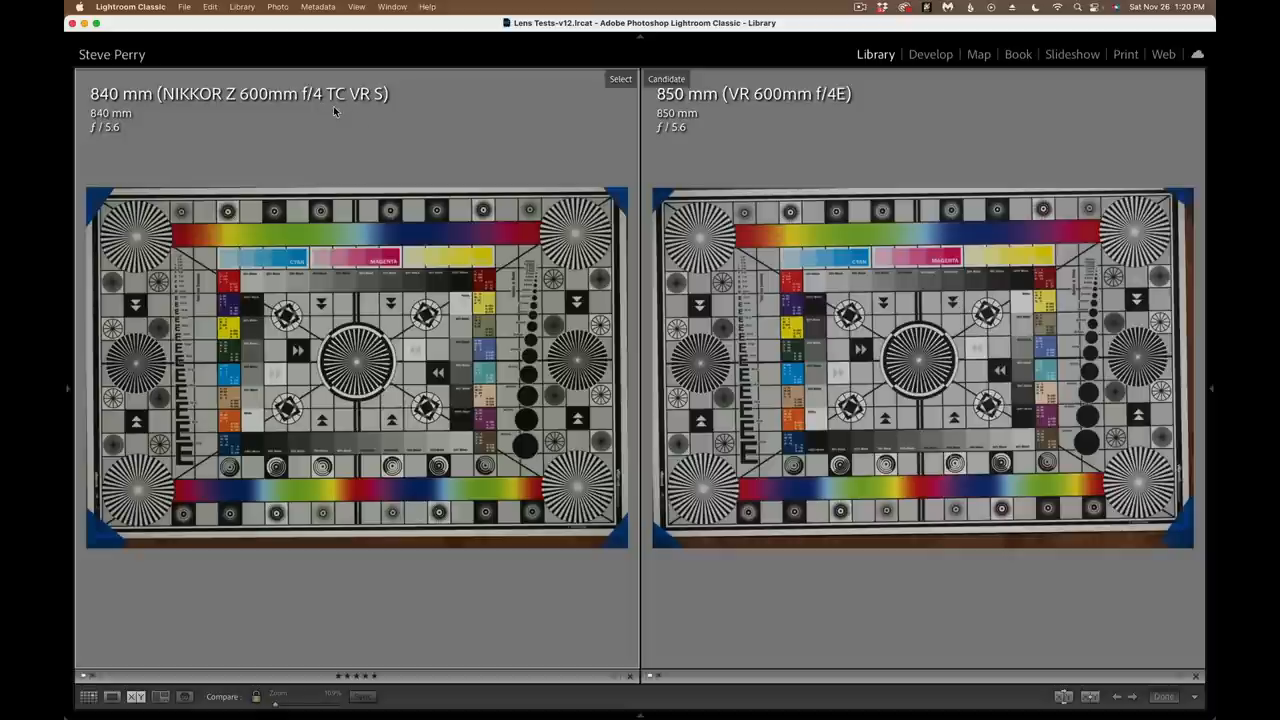
pyautogui.moveTo(716, 107)
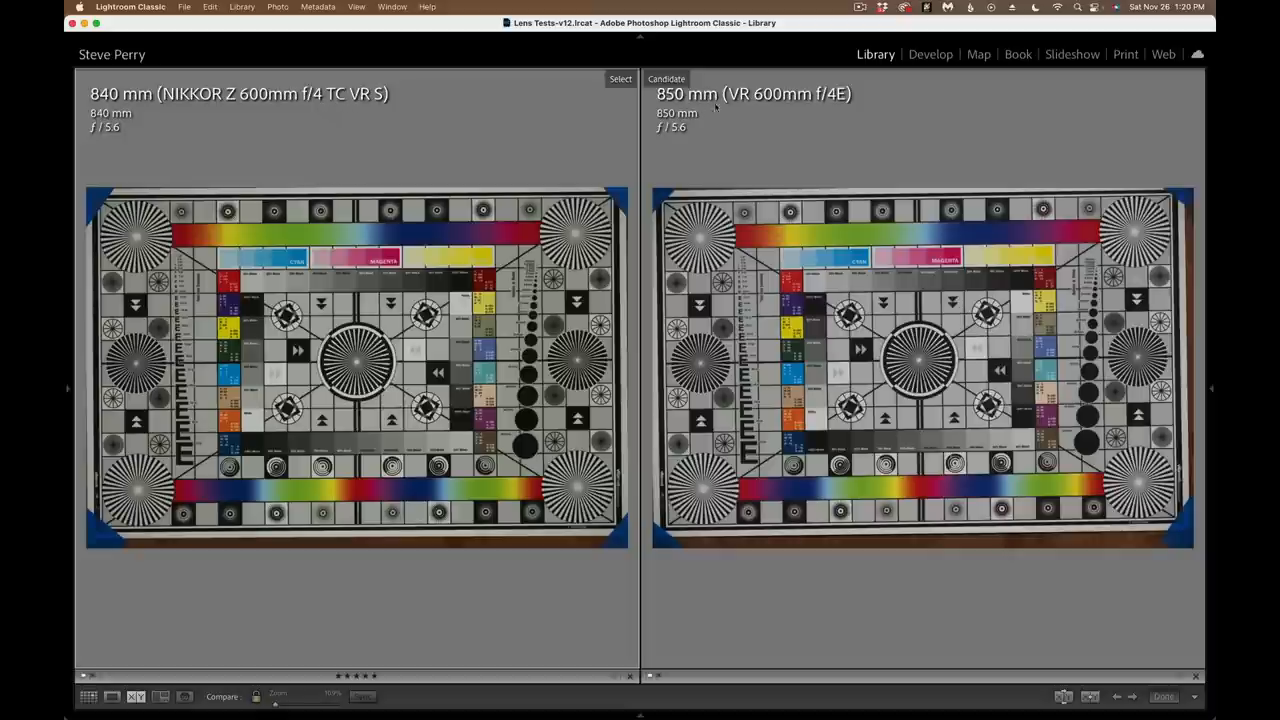
pyautogui.moveTo(715, 107)
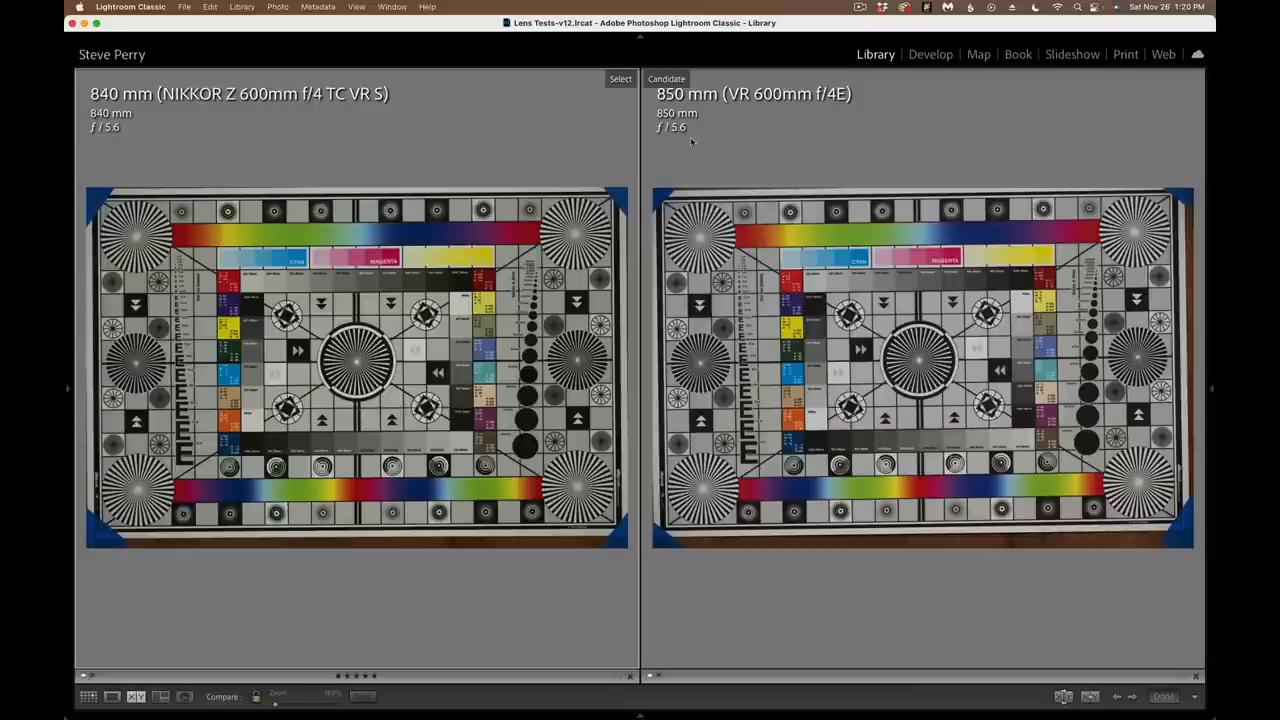
pyautogui.moveTo(698, 105)
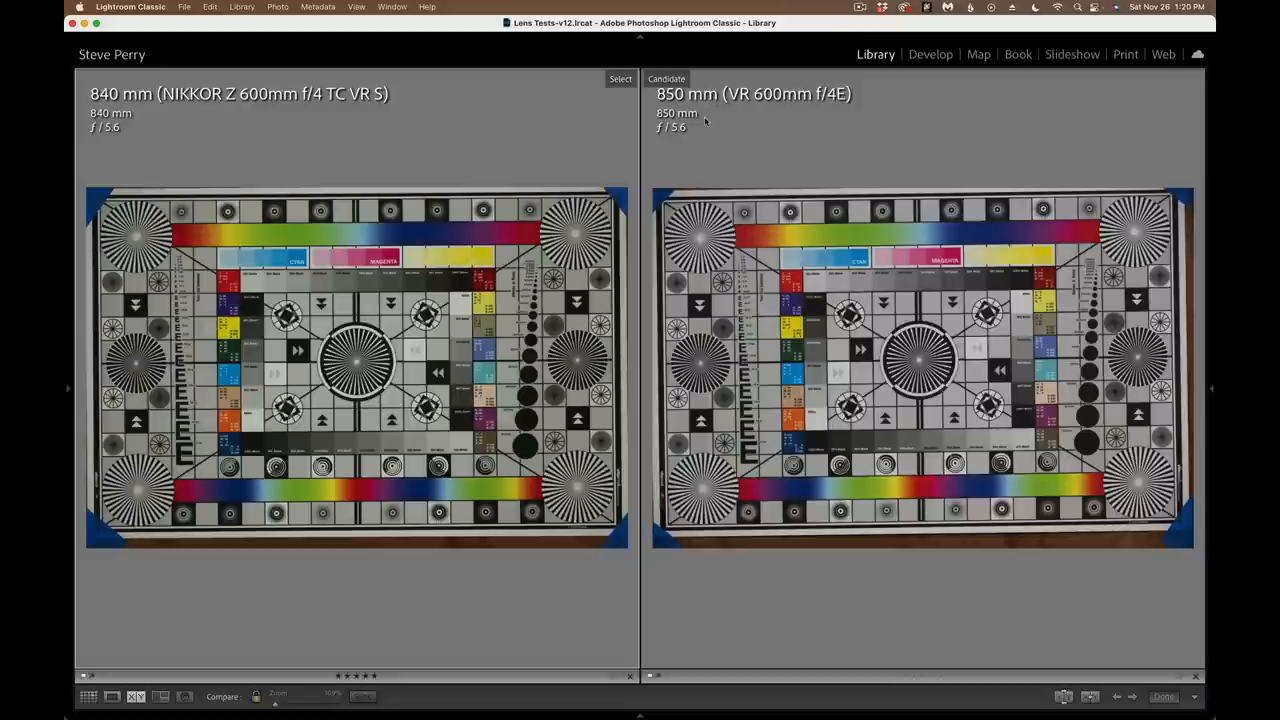
pyautogui.moveTo(190, 295)
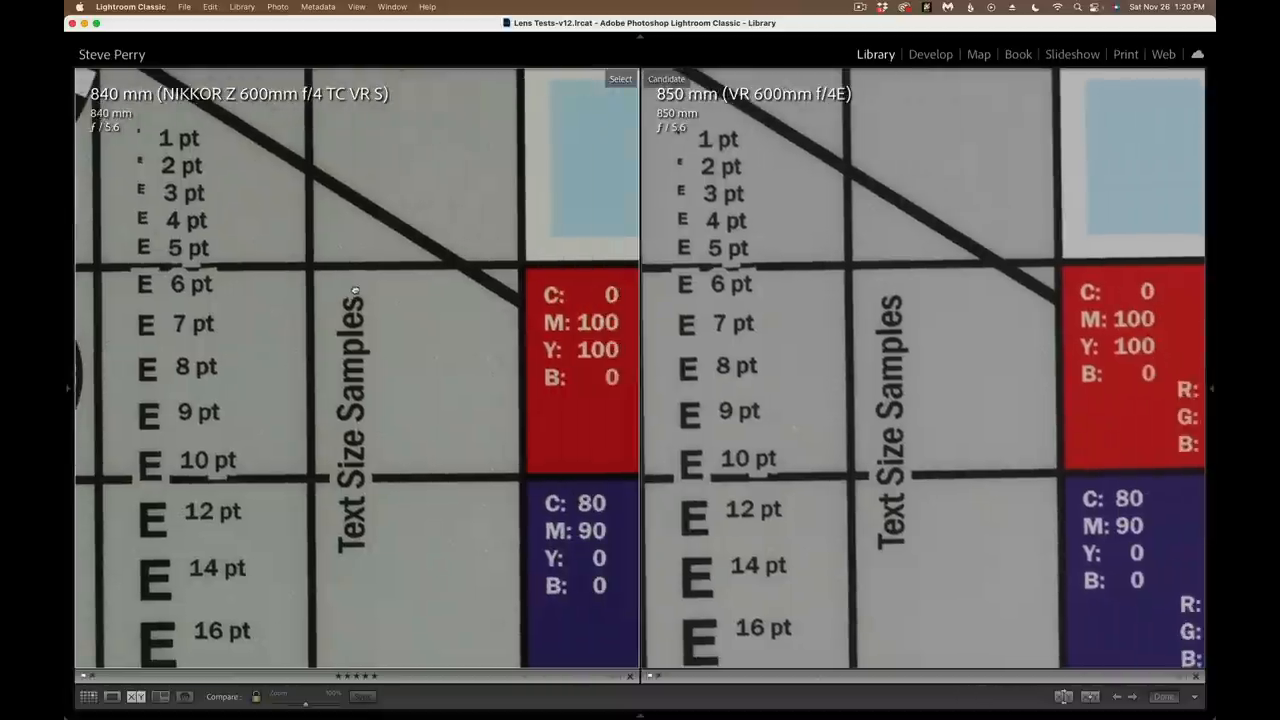
# Pan both linked 840 mm and 850 mm shots down to the yellow and 80% Black patches.
pyautogui.scroll(-3)
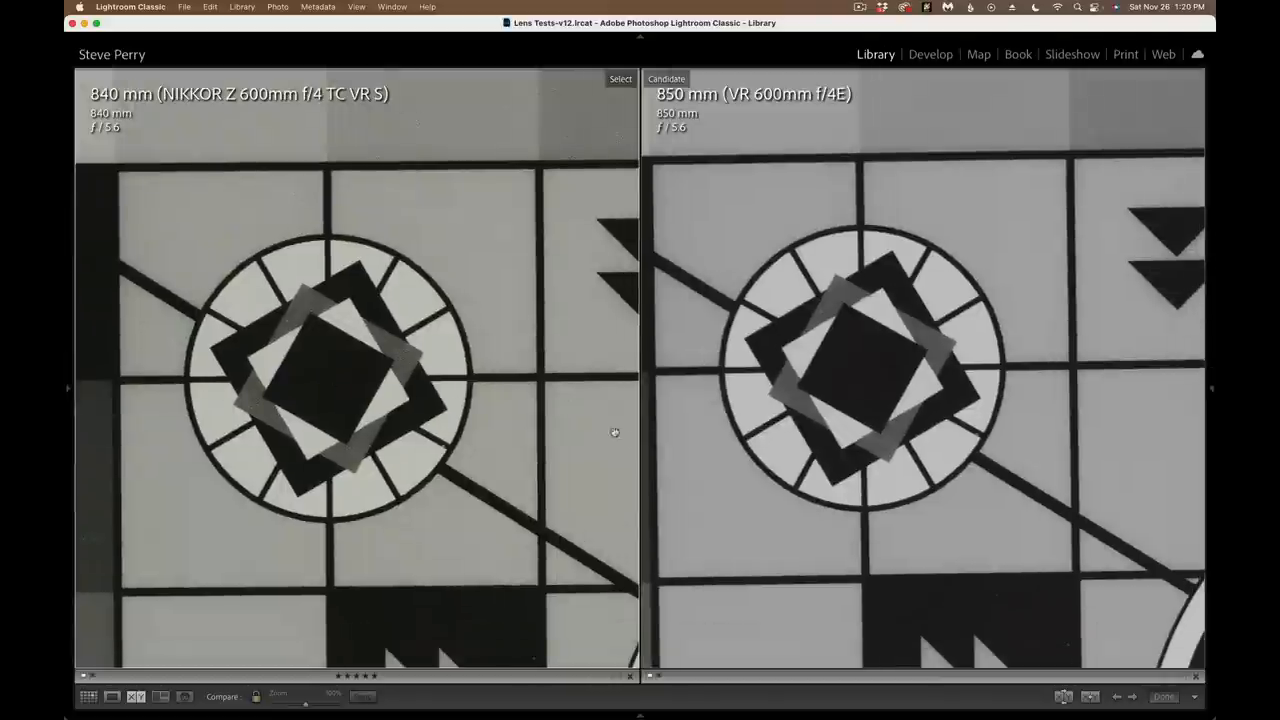
pyautogui.moveTo(481, 477)
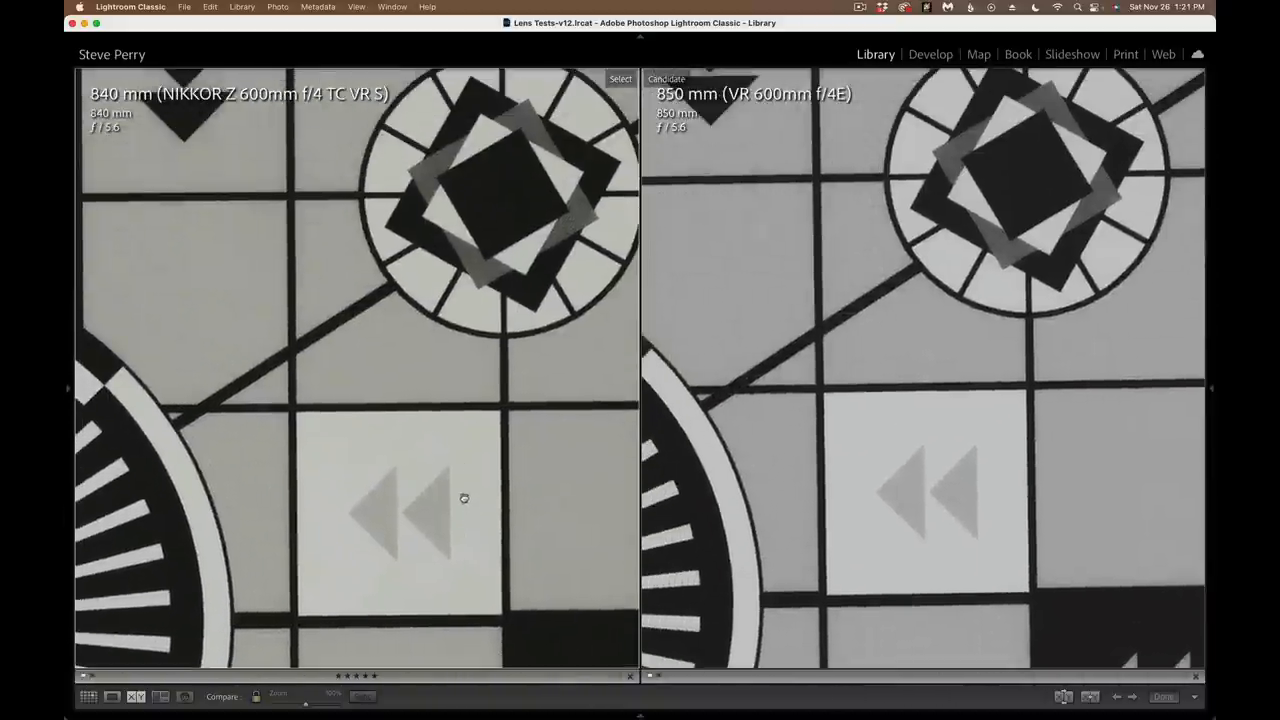
pyautogui.moveTo(447, 257)
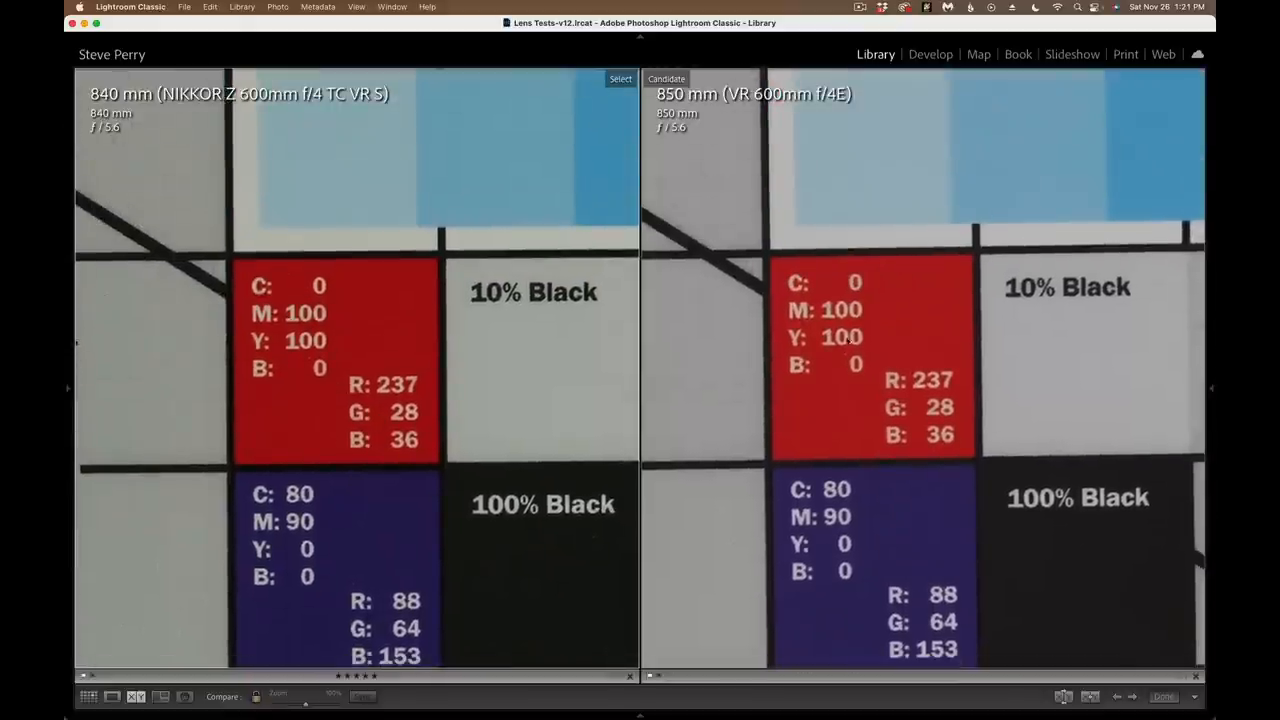
pyautogui.moveTo(839, 431)
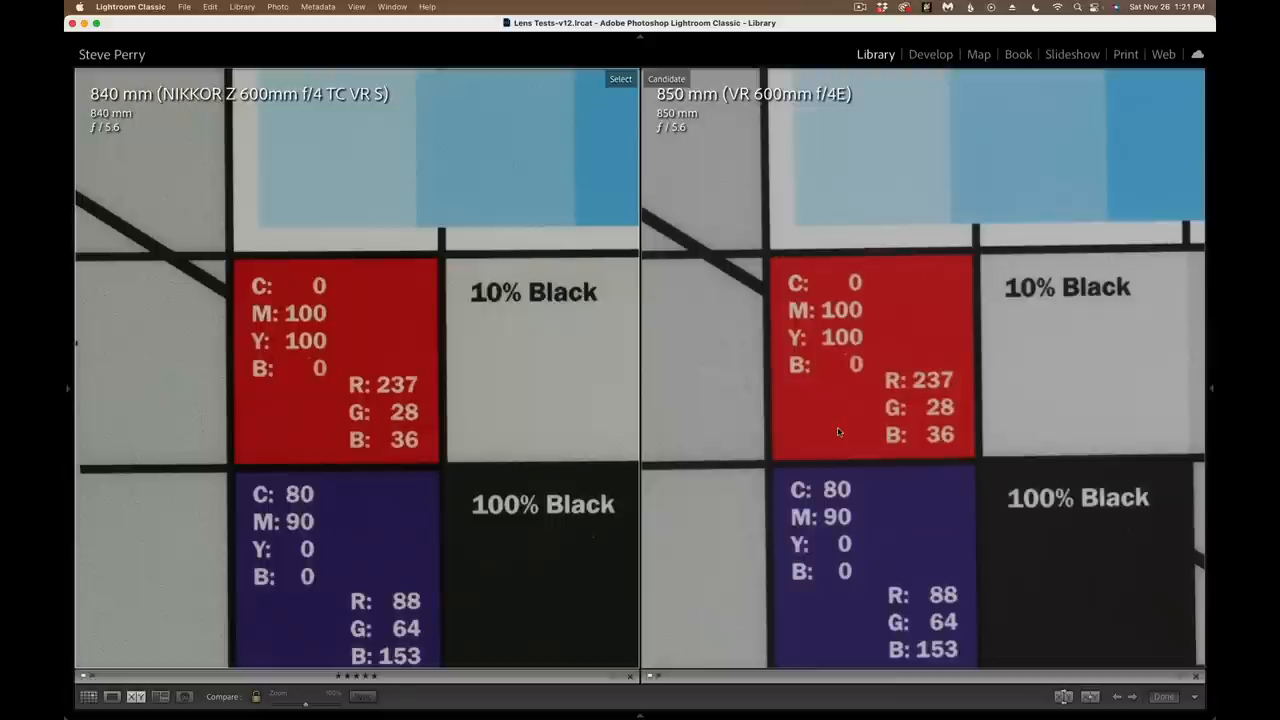
pyautogui.moveTo(788, 449)
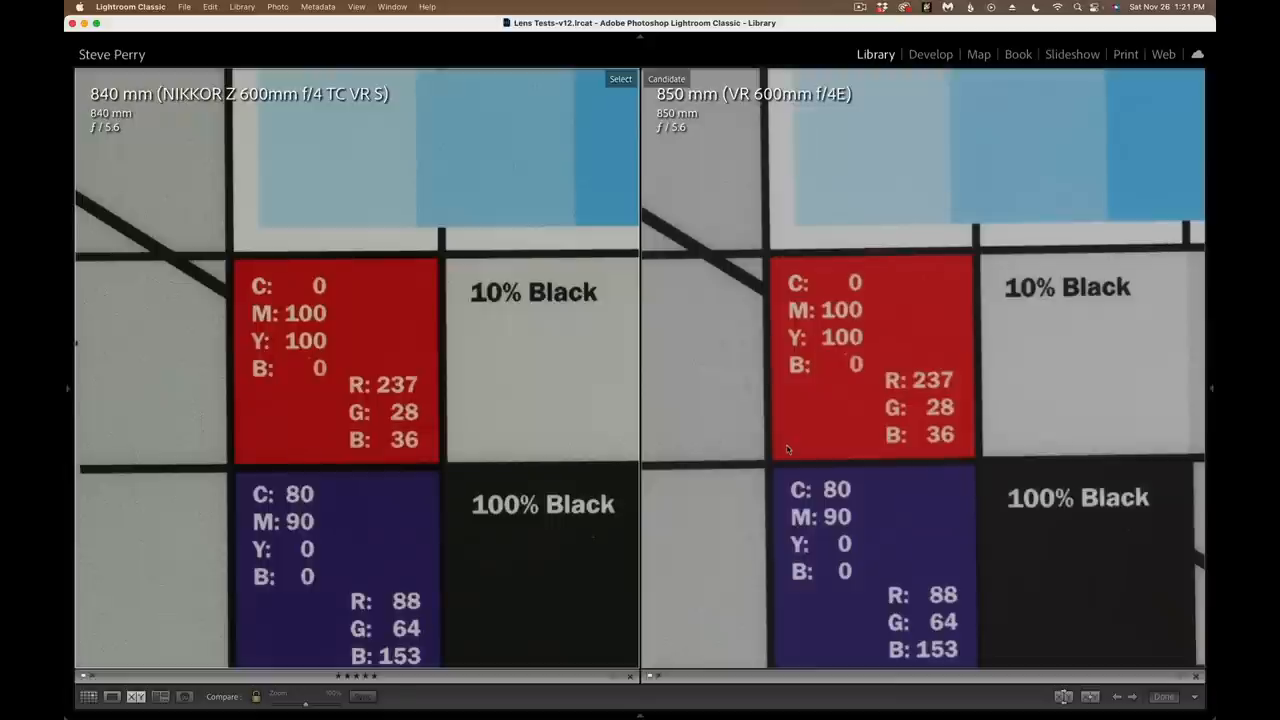
pyautogui.scroll(-3)
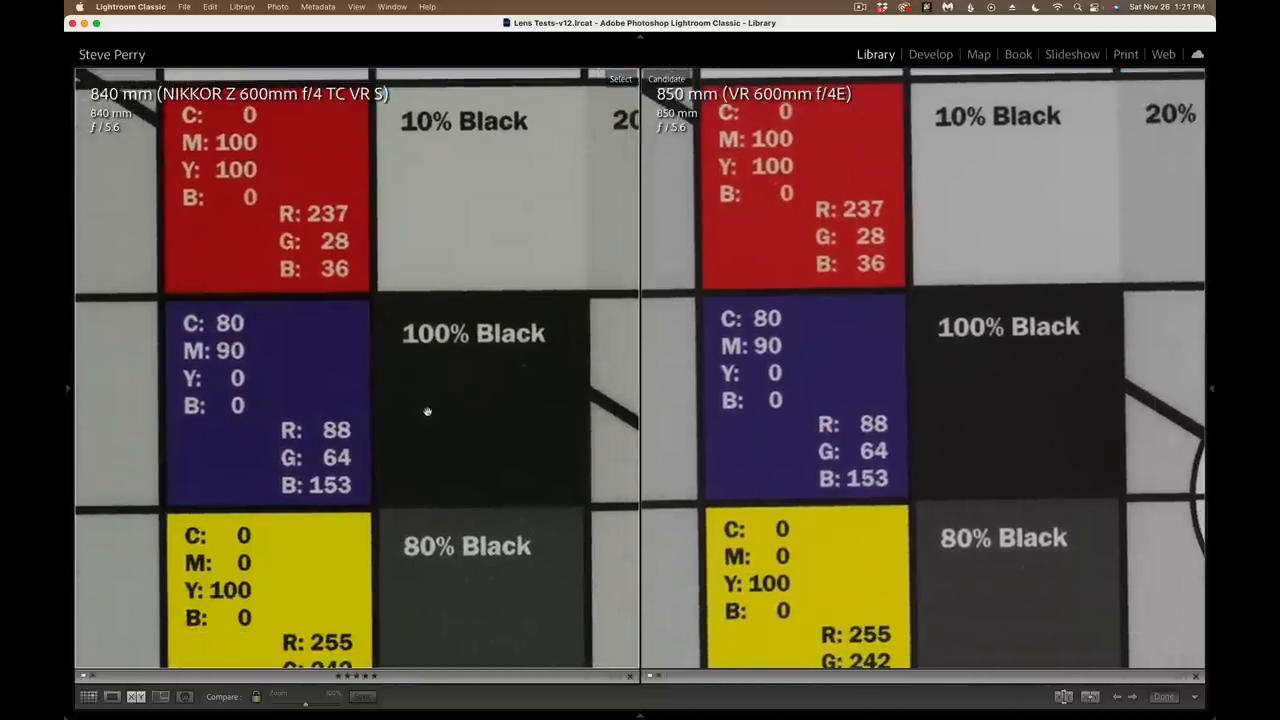
pyautogui.scroll(-3)
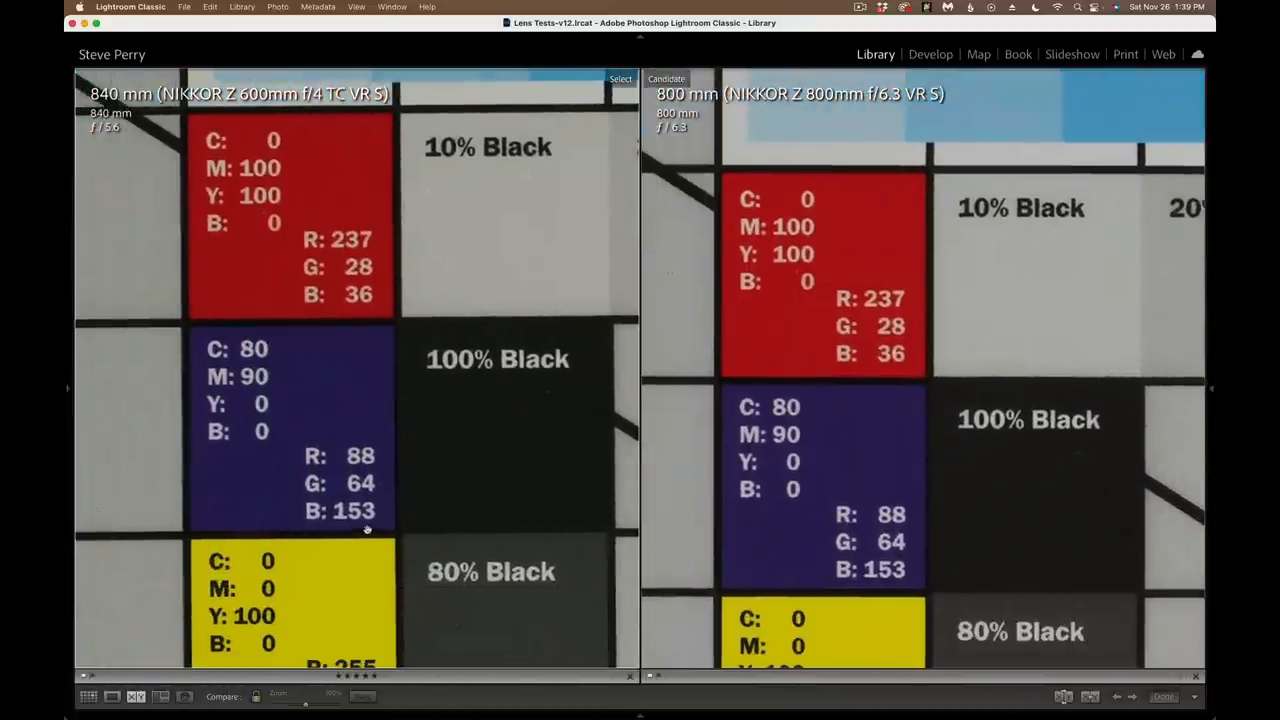
# Make the 800 mm NIKKOR Z 800mm f/6.3 shot the Candidate beside the 840 mm shot.
pyautogui.scroll(-3)
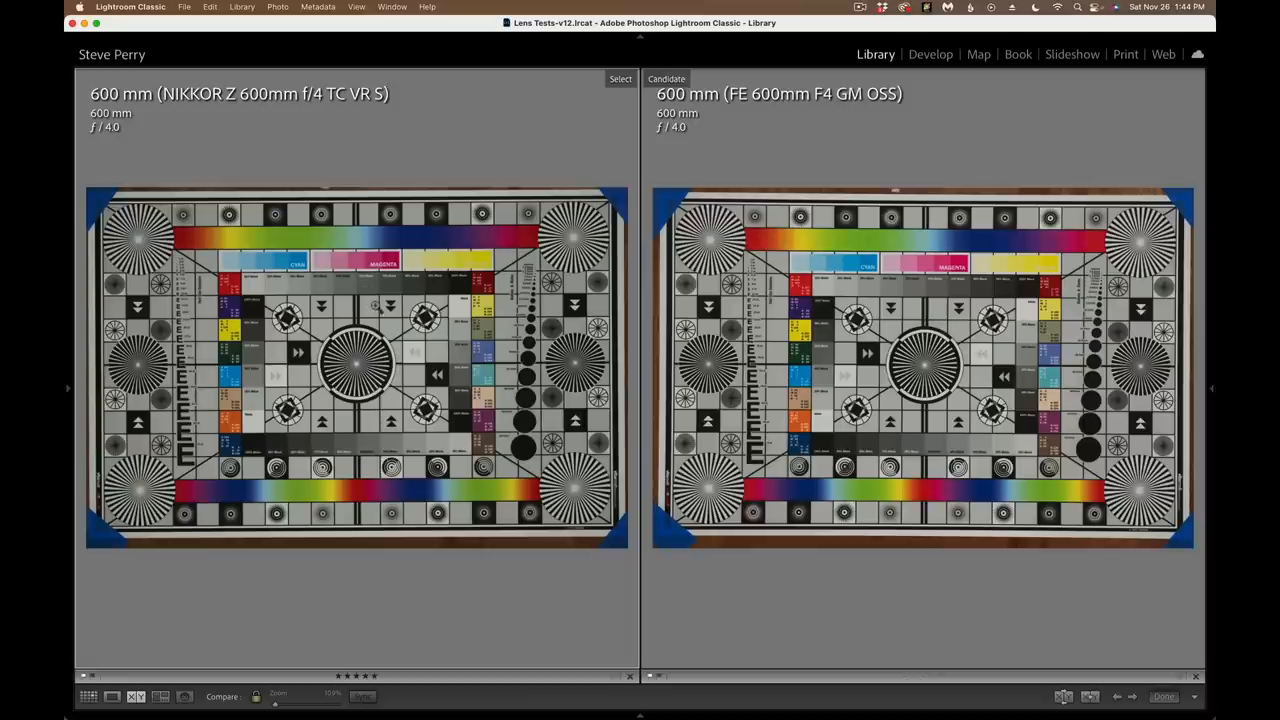
pyautogui.moveTo(297, 141)
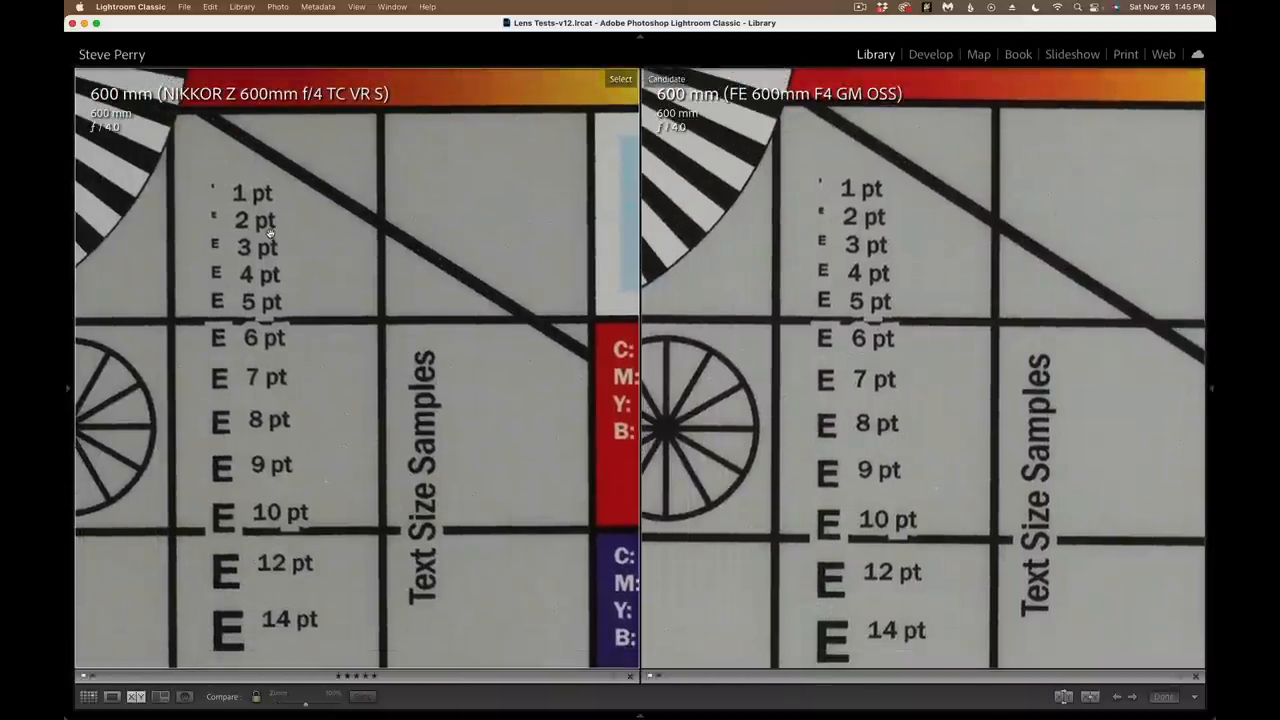
pyautogui.moveTo(470, 410)
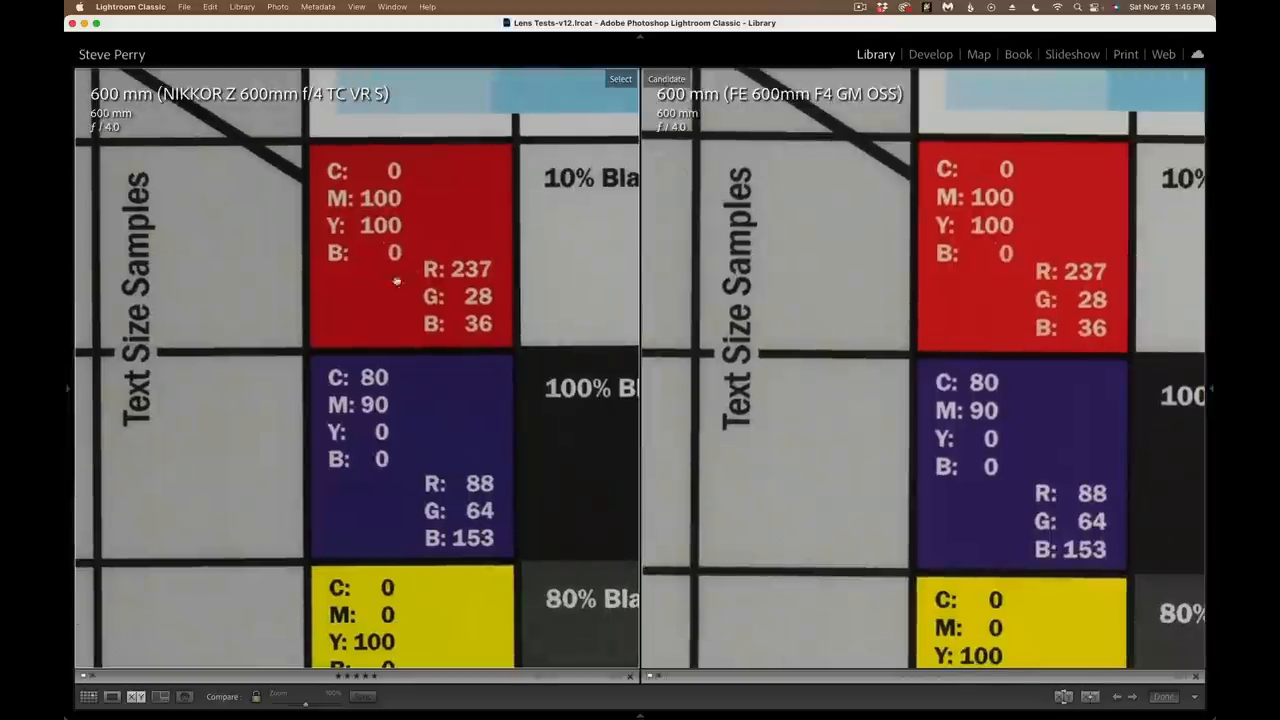
pyautogui.moveTo(449, 250)
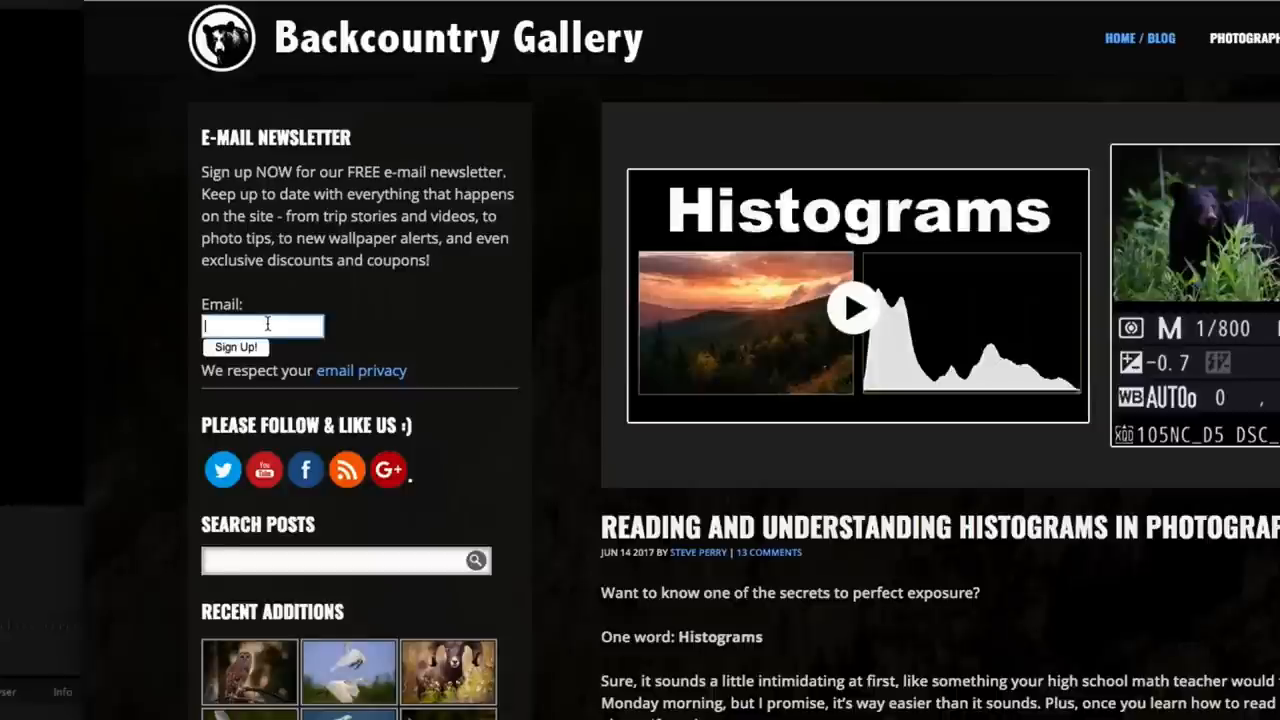
# Enter an email address starting 'yourname@s' in the newsletter Email field.
pyautogui.write('journa')
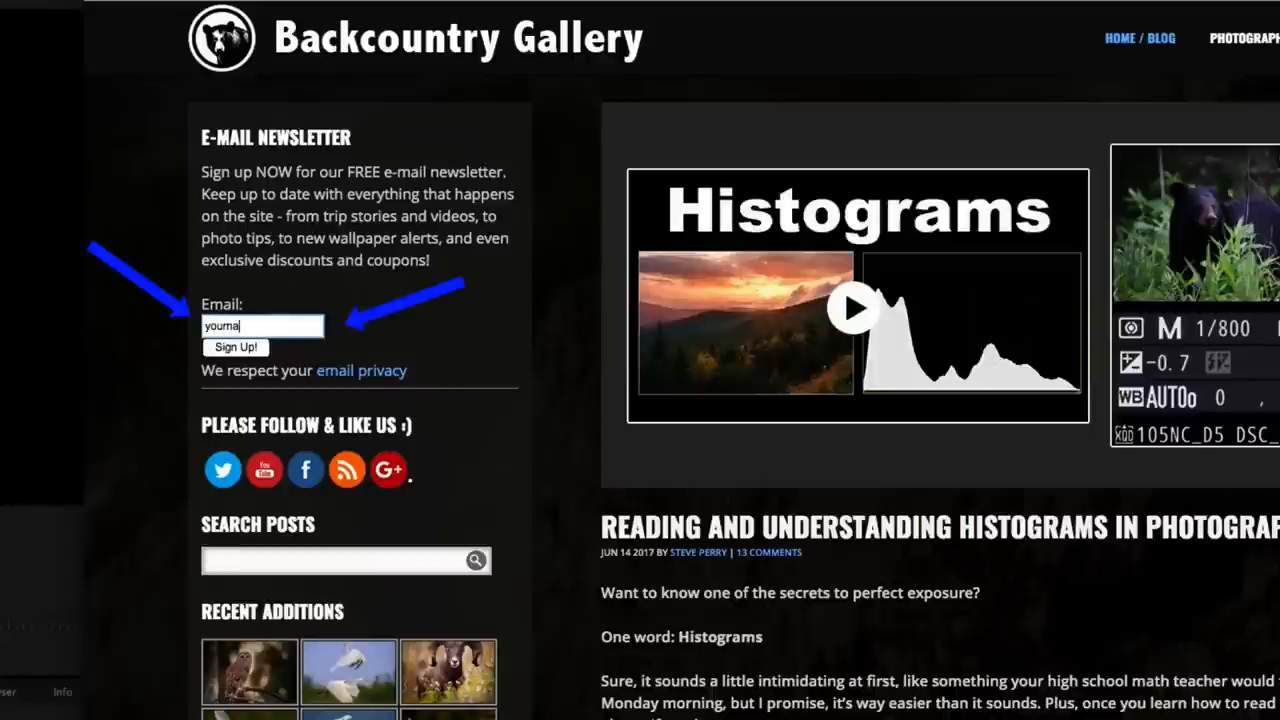
pyautogui.write('yourname@s')
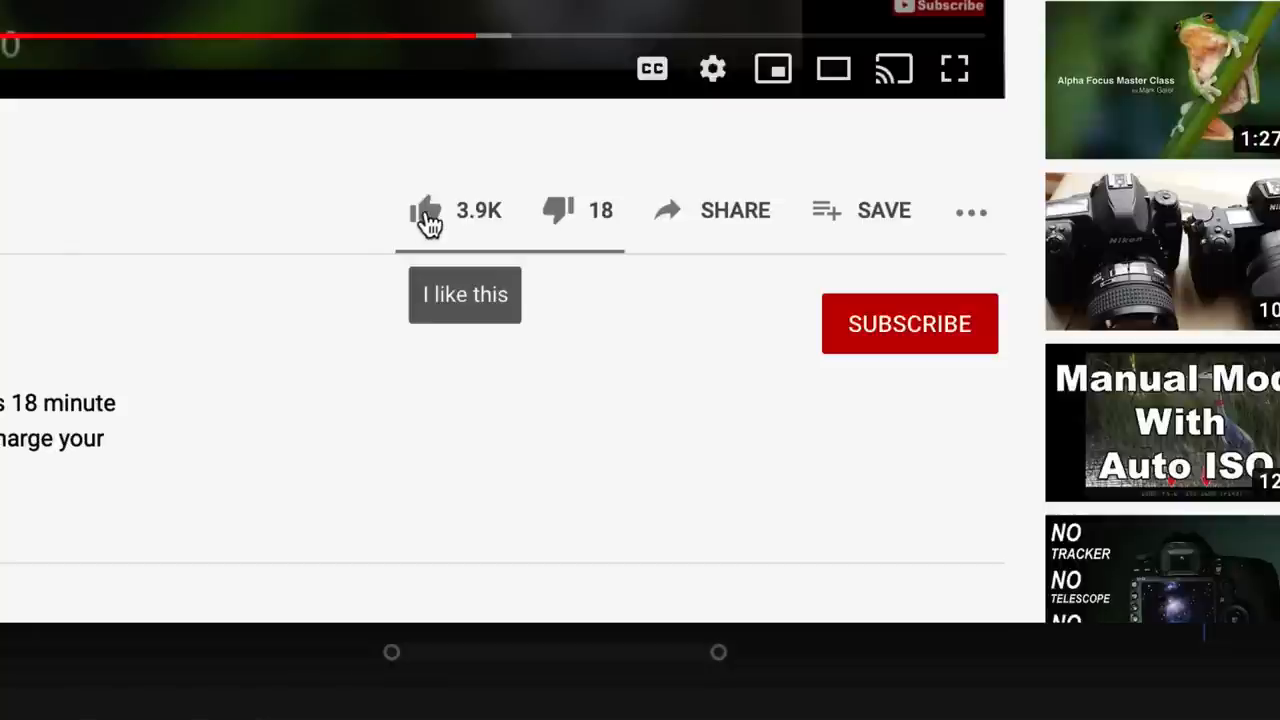
# Like the video, subscribe to the channel and set notifications to All.
pyautogui.click(427, 210)
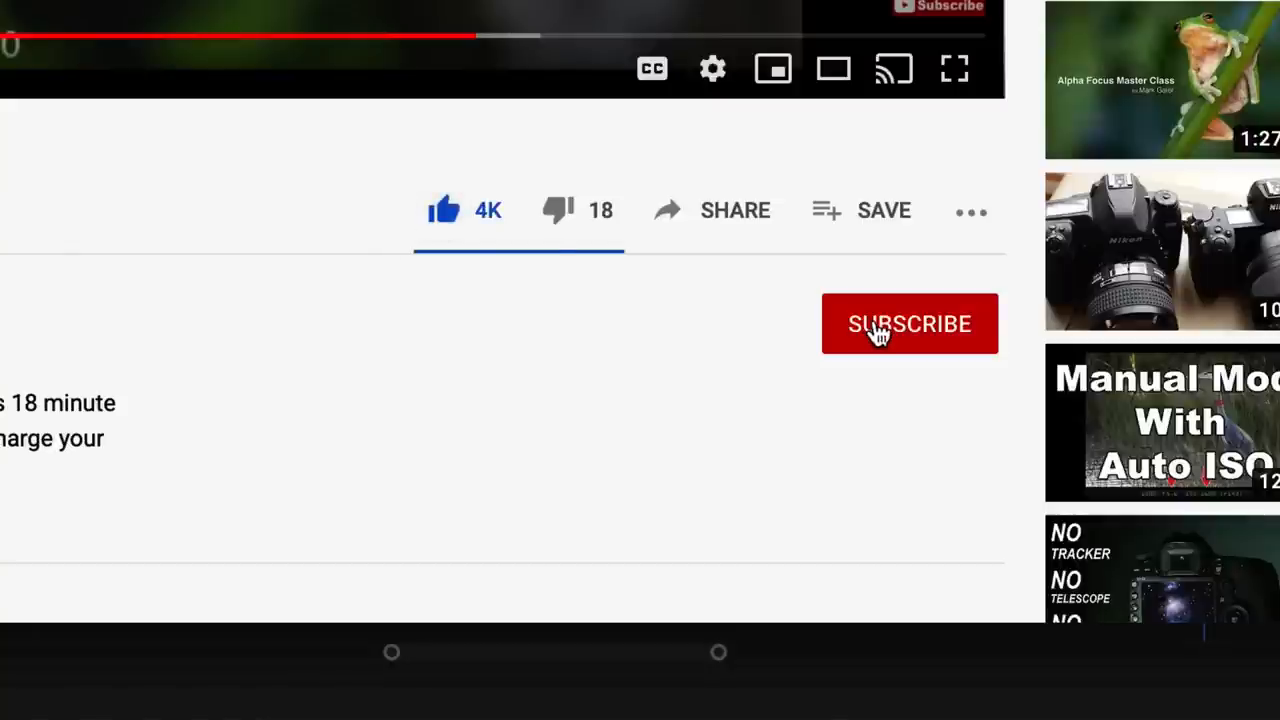
pyautogui.click(909, 323)
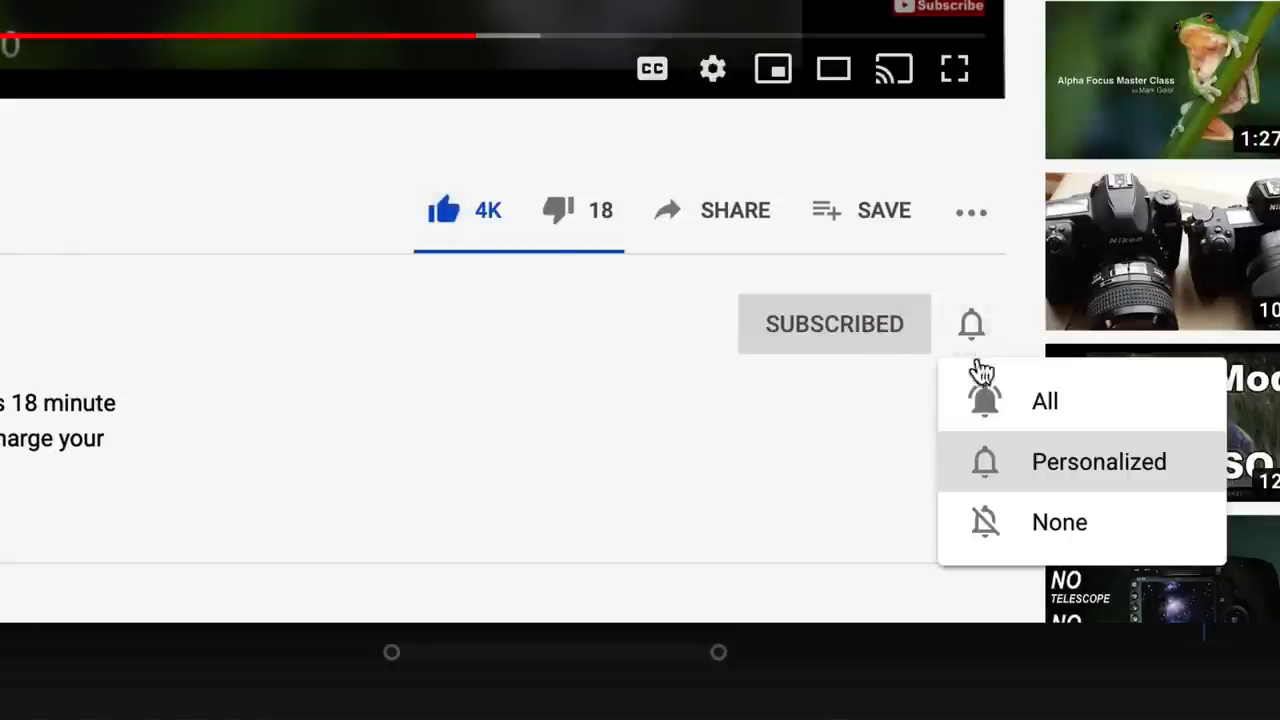
pyautogui.click(1045, 401)
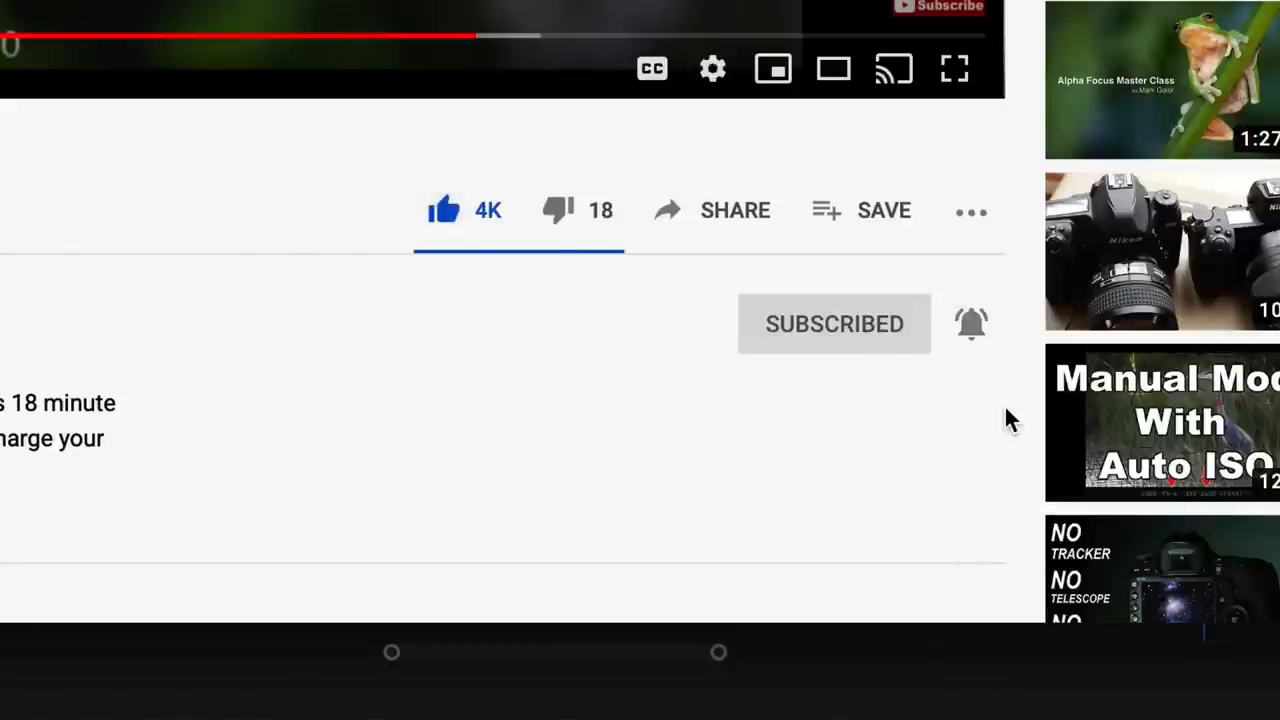